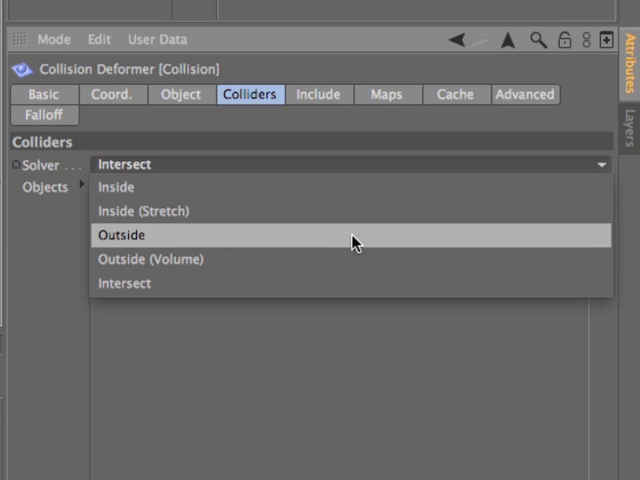
{"action": "mouse_move", "coordinate": [350, 260]}
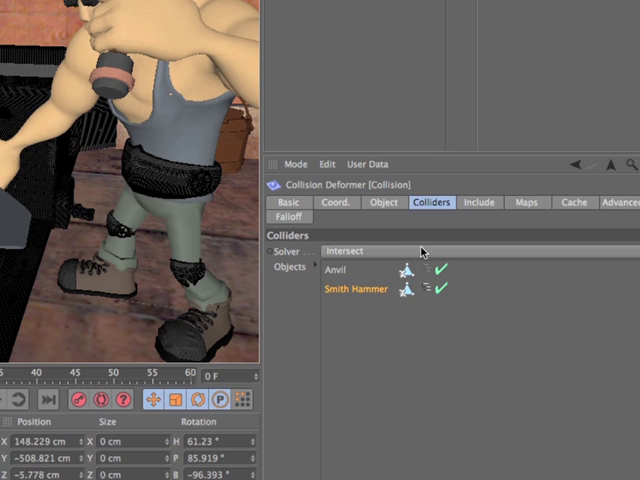
{"action": "mouse_move", "coordinate": [8, 404]}
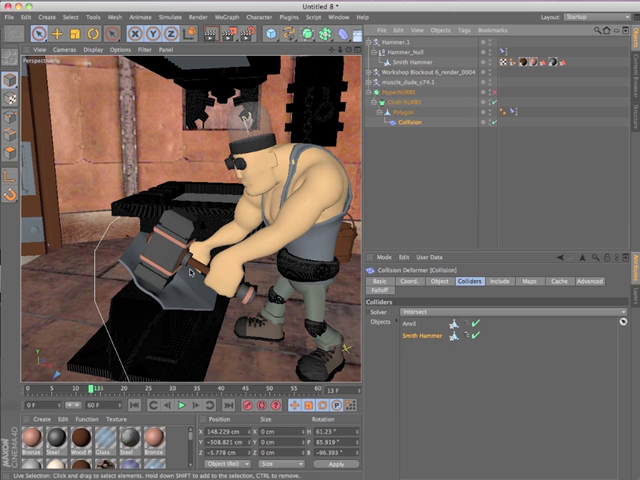
{"action": "mouse_move", "coordinate": [182, 410]}
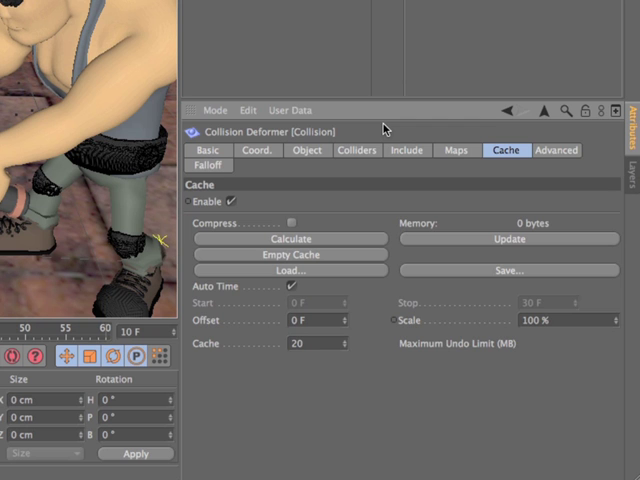
{"action": "mouse_move", "coordinate": [264, 240]}
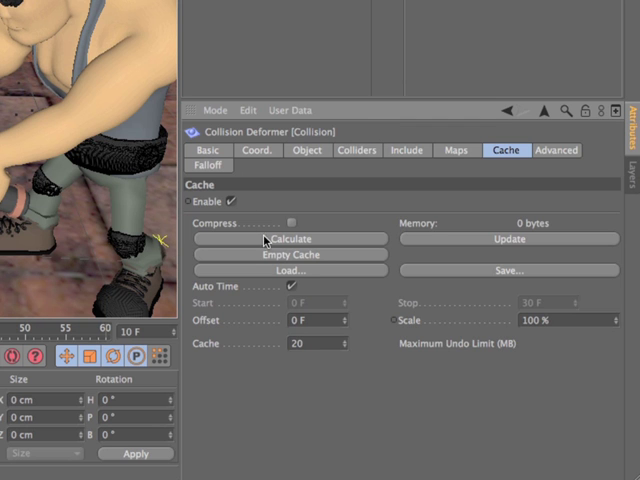
{"action": "mouse_move", "coordinate": [488, 168]}
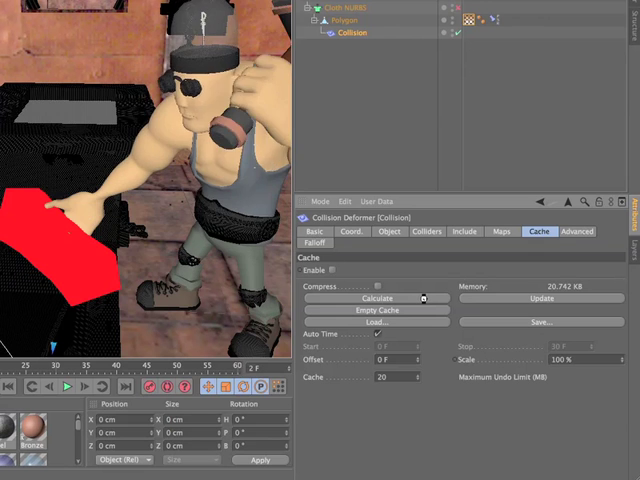
Step: Start calculating the Collision Deformer cache so the hammer's strikes bake into the anvil
{"action": "left_click", "coordinate": [376, 298]}
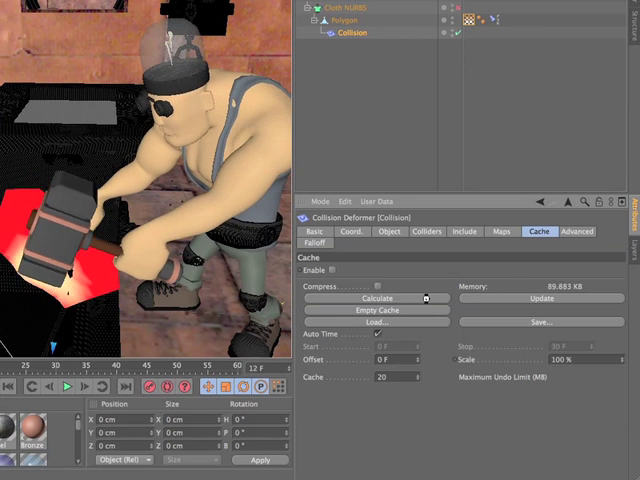